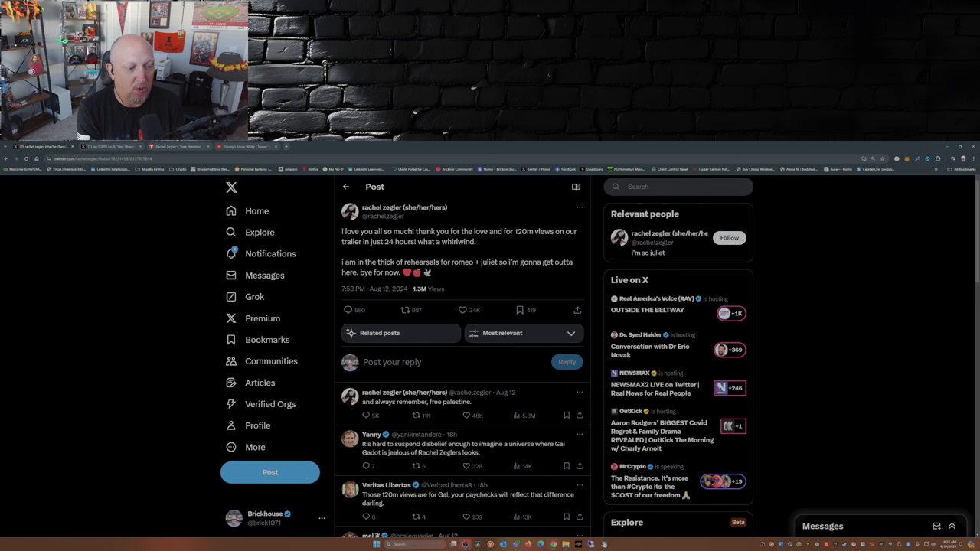
pyautogui.scroll(-3)
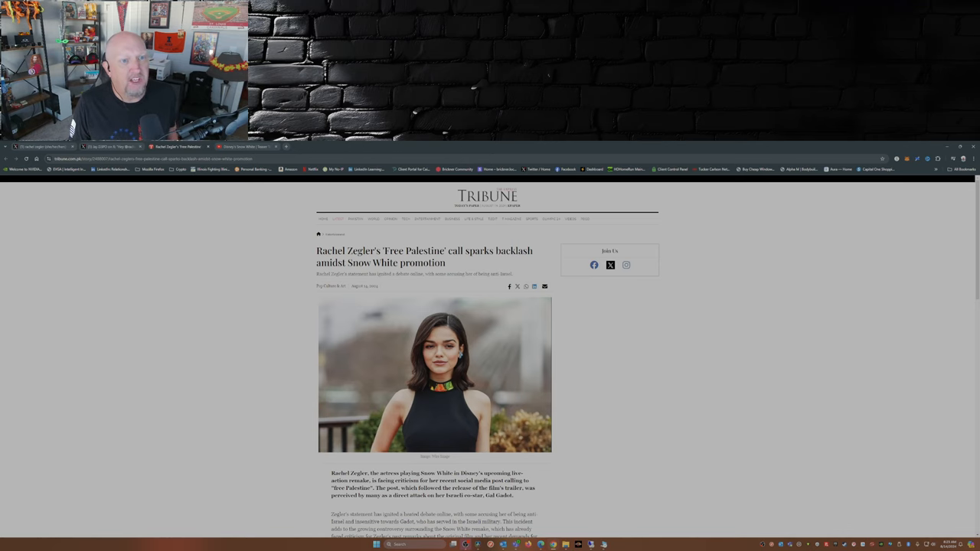
pyautogui.scroll(-3)
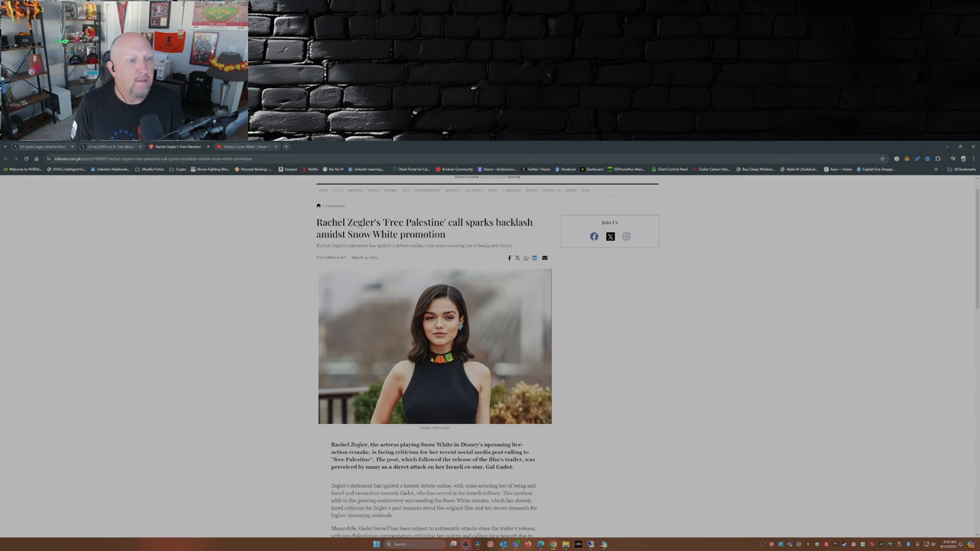
pyautogui.scroll(-3)
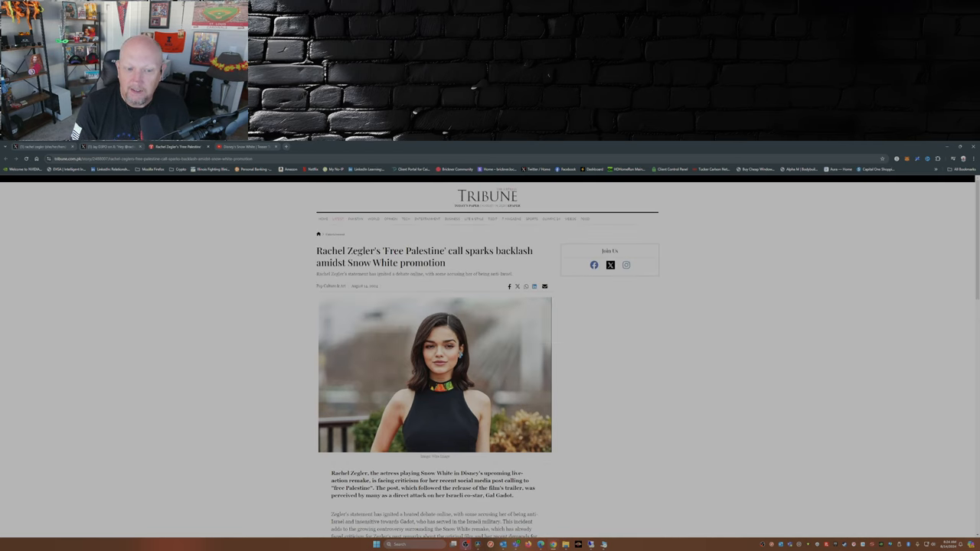
pyautogui.scroll(-3)
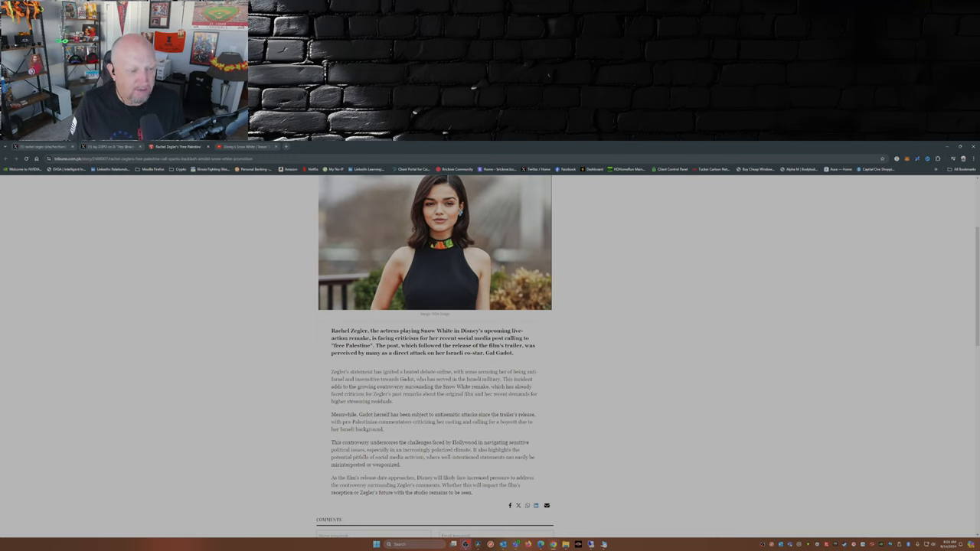
pyautogui.scroll(-3)
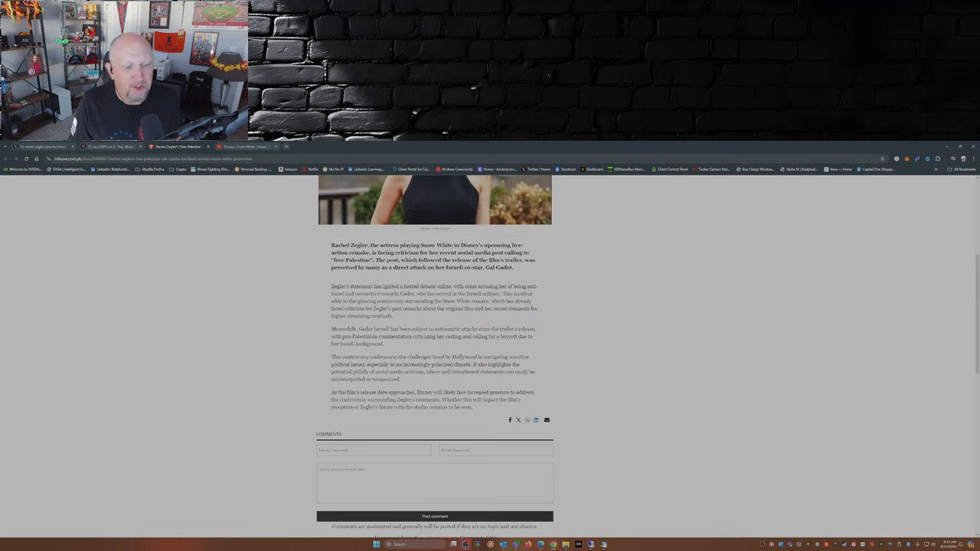
pyautogui.scroll(-3)
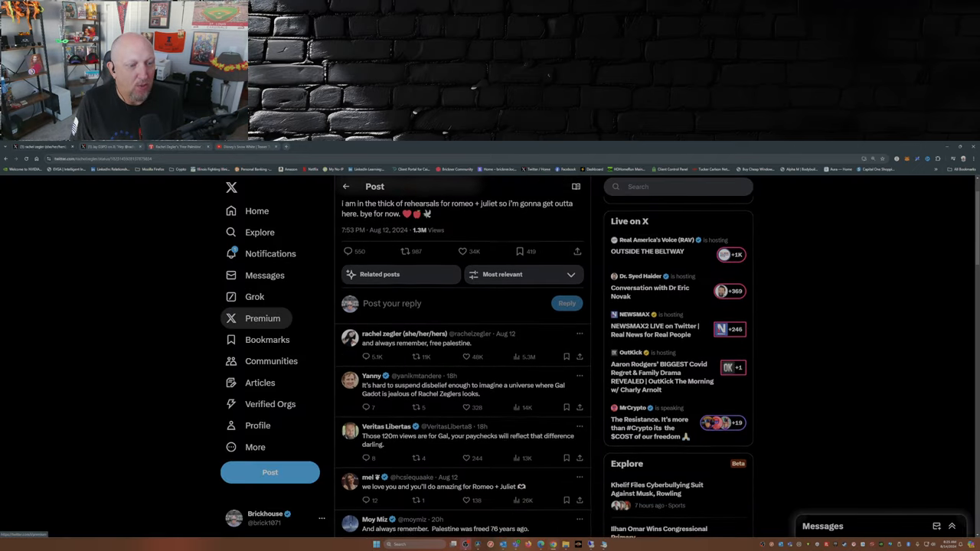
pyautogui.scroll(-3)
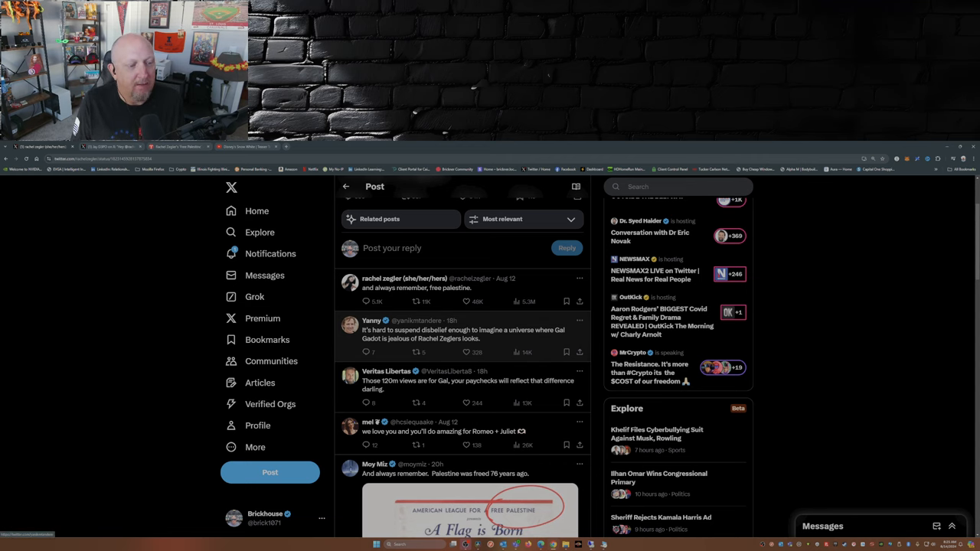
pyautogui.scroll(-3)
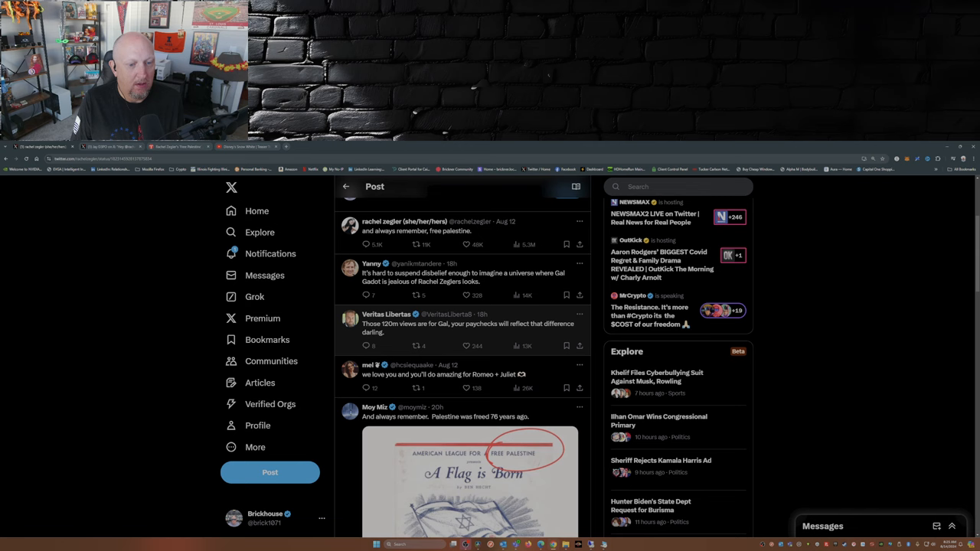
pyautogui.scroll(-3)
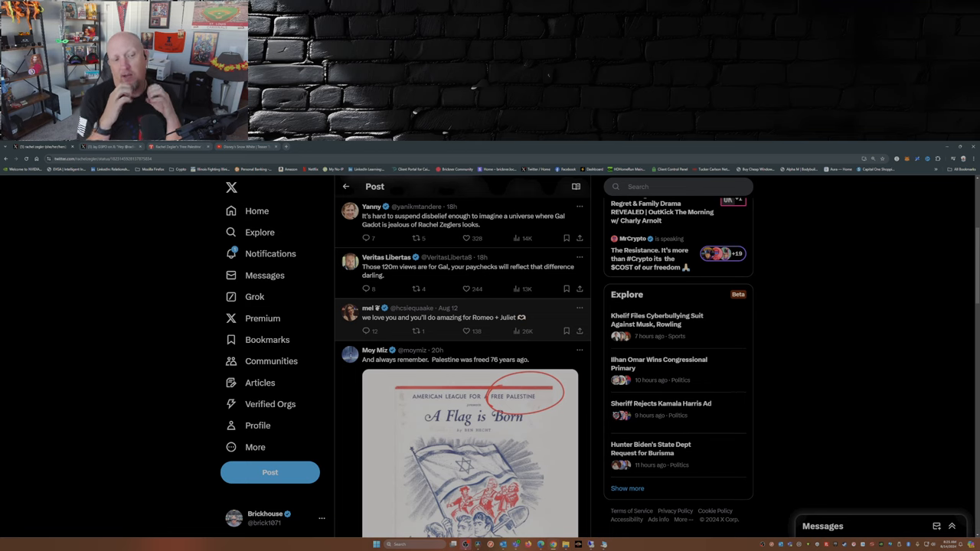
pyautogui.scroll(-3)
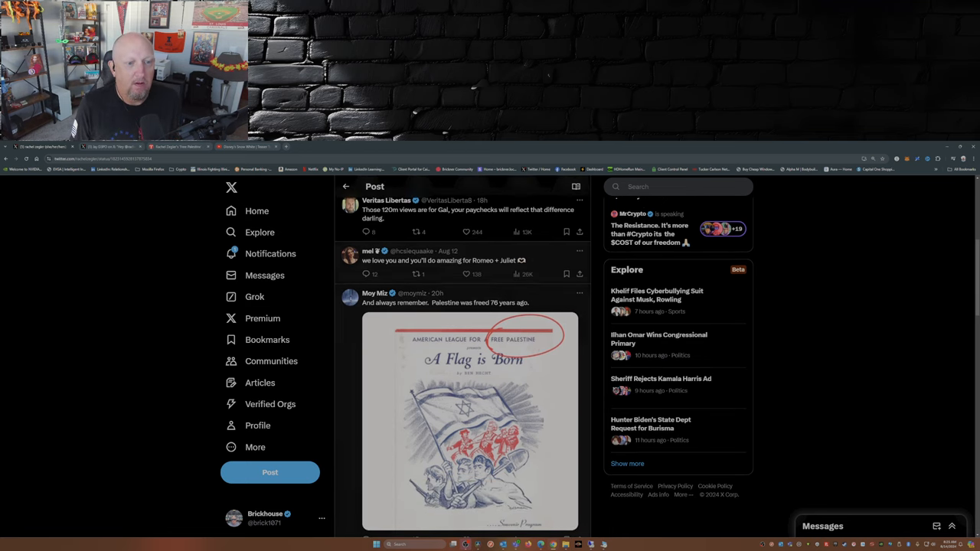
pyautogui.scroll(-3)
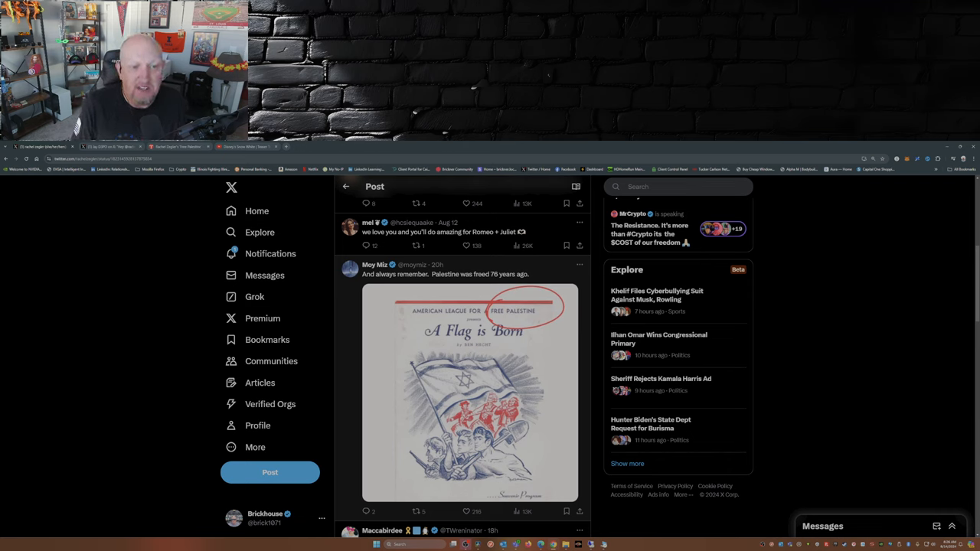
pyautogui.scroll(-3)
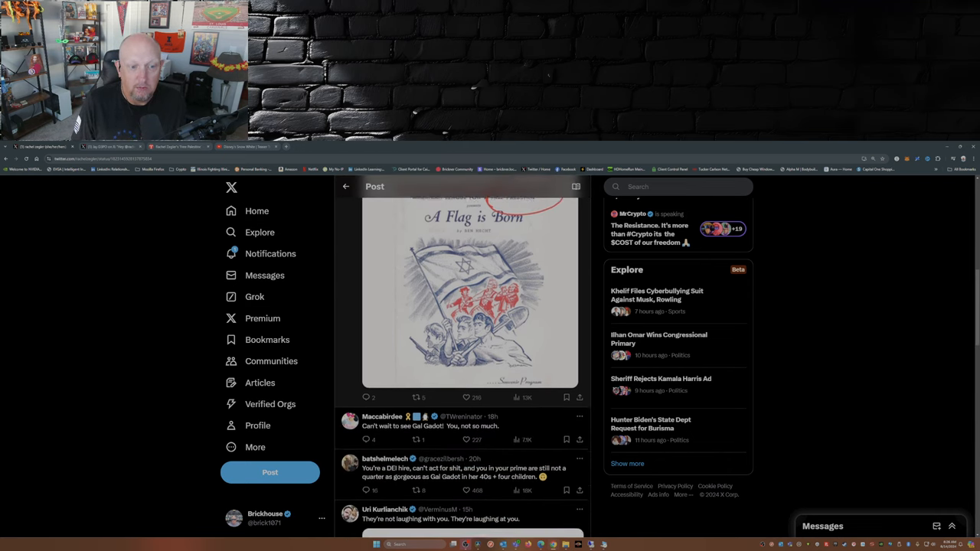
pyautogui.scroll(-3)
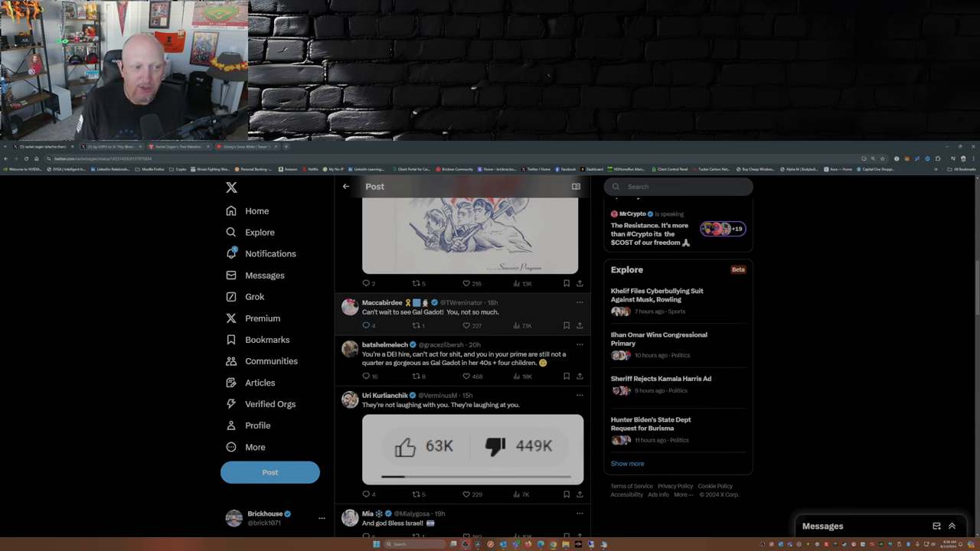
pyautogui.scroll(-3)
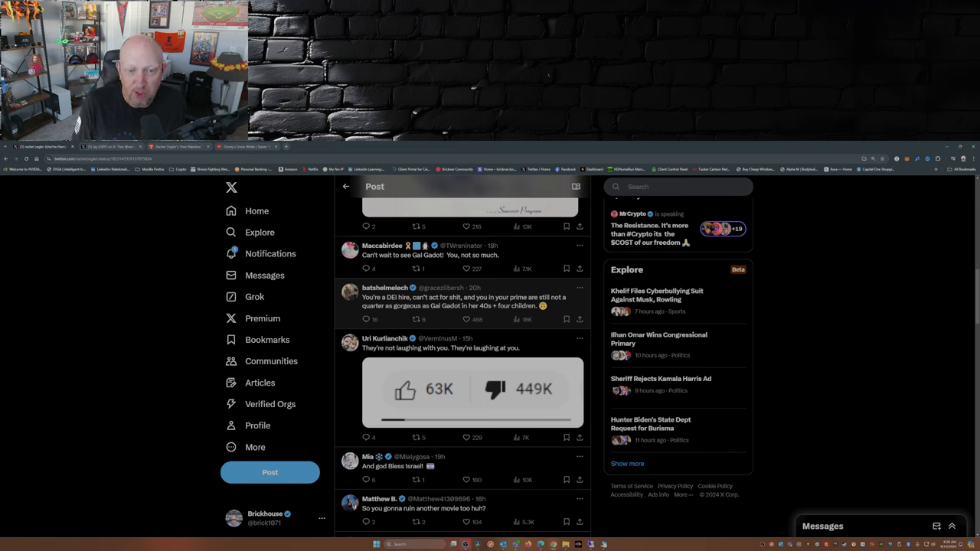
pyautogui.scroll(-3)
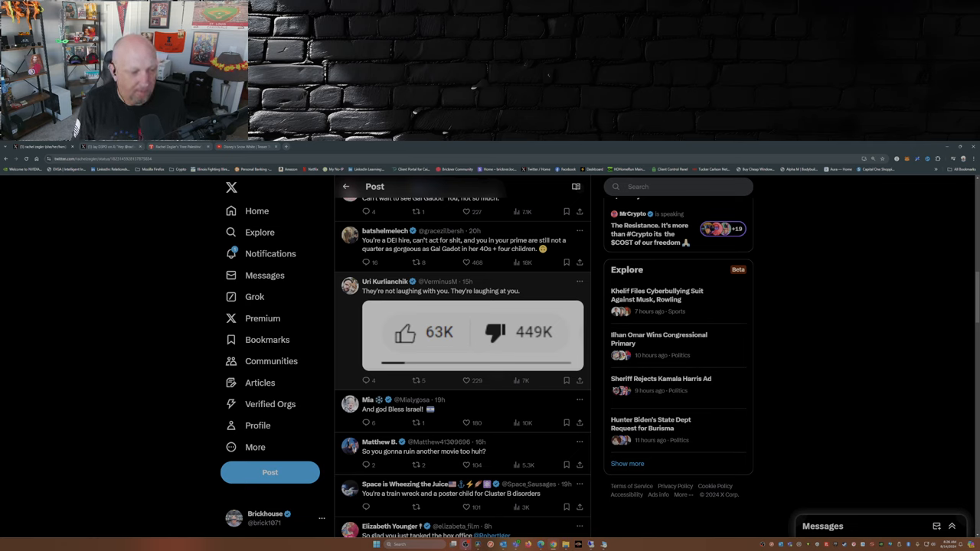
pyautogui.scroll(-3)
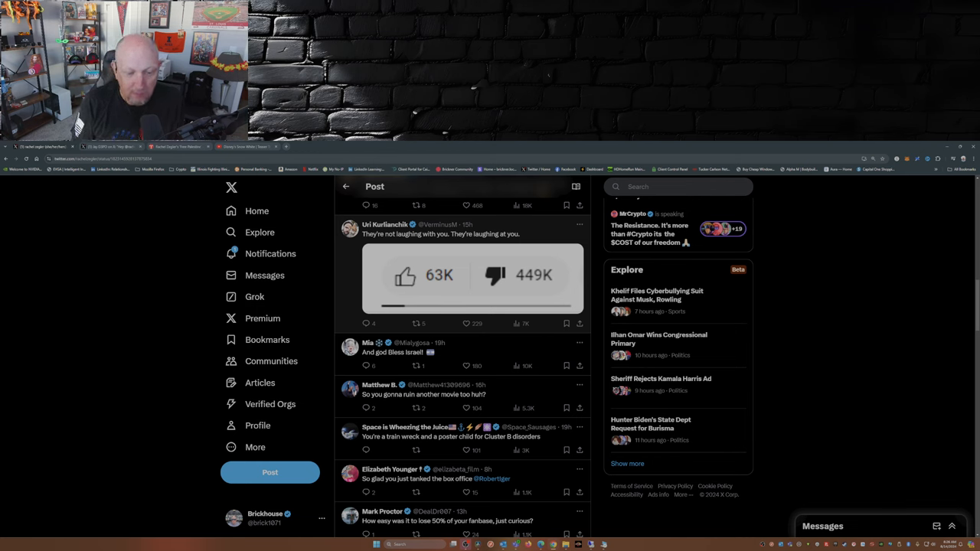
pyautogui.scroll(-3)
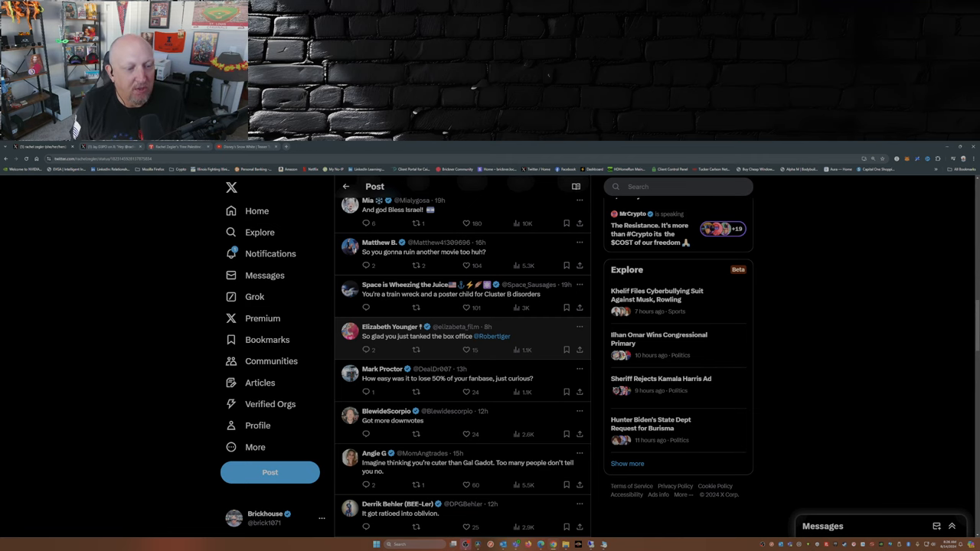
pyautogui.scroll(-3)
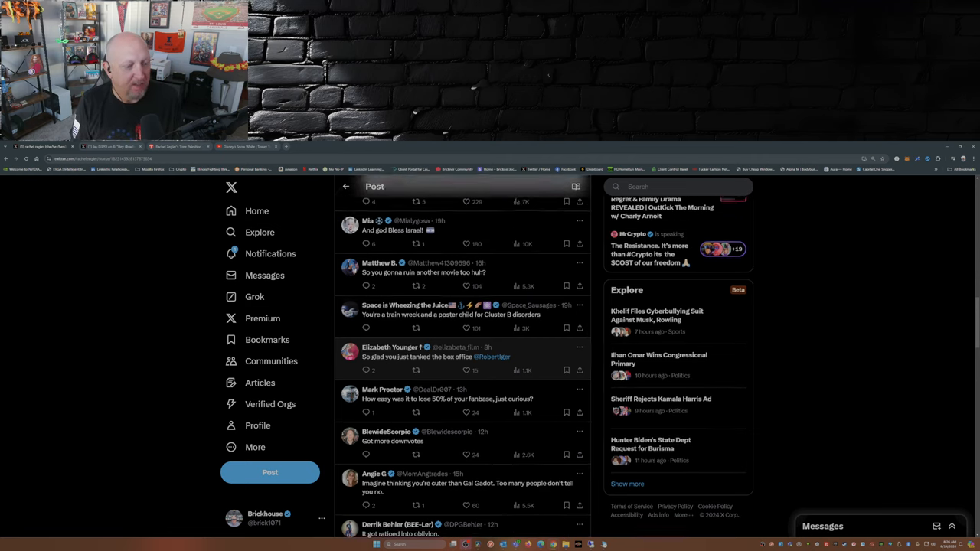